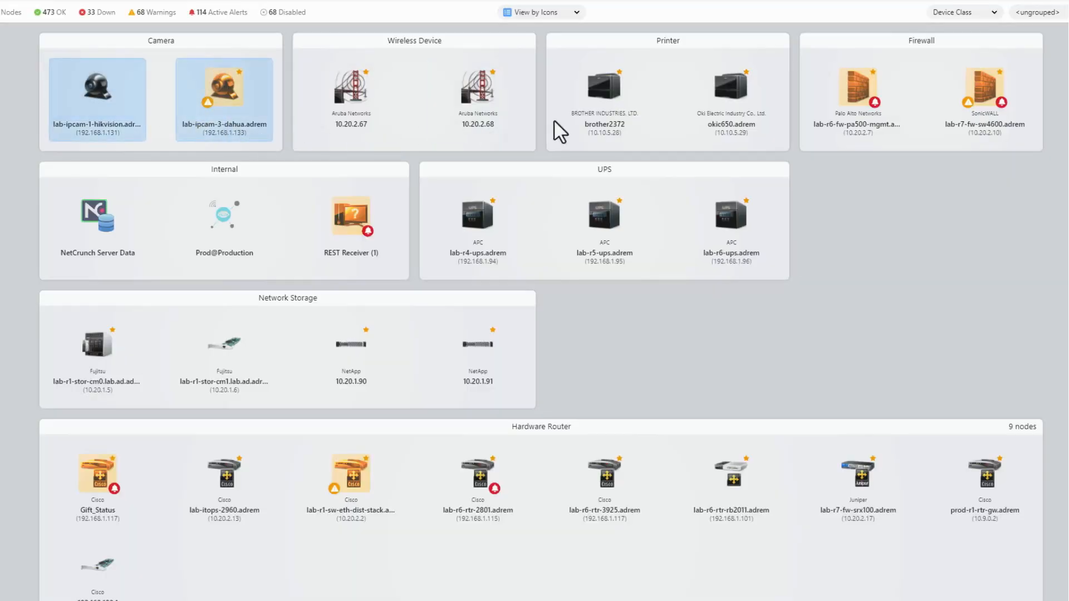
Step: Select the ten camera, printer, UPS and storage nodes and bring up their context menu
left_click(603, 83)
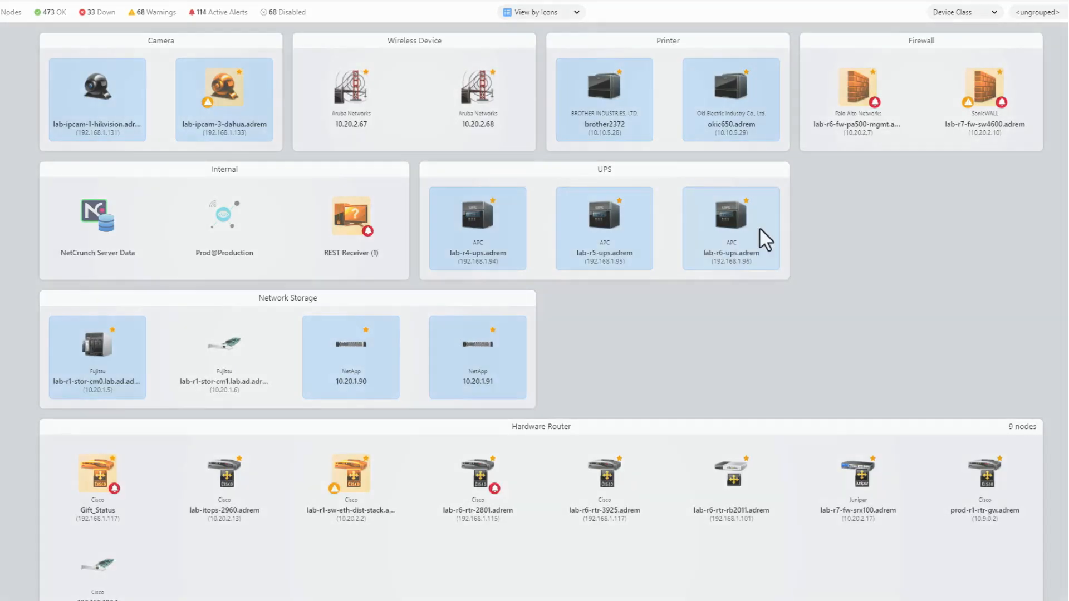
right_click(730, 225)
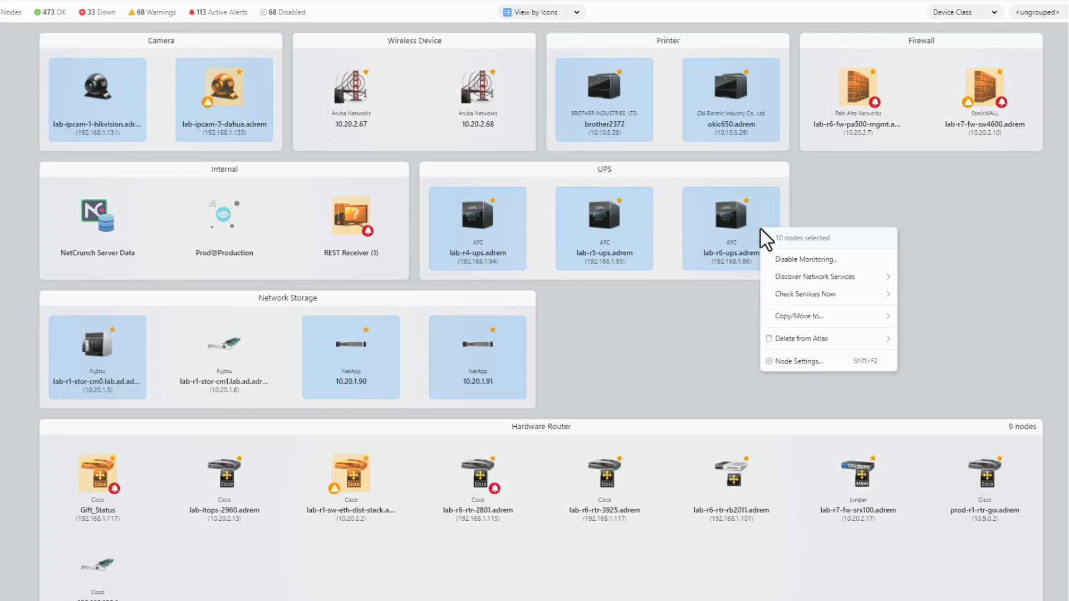
mouse_move(795, 363)
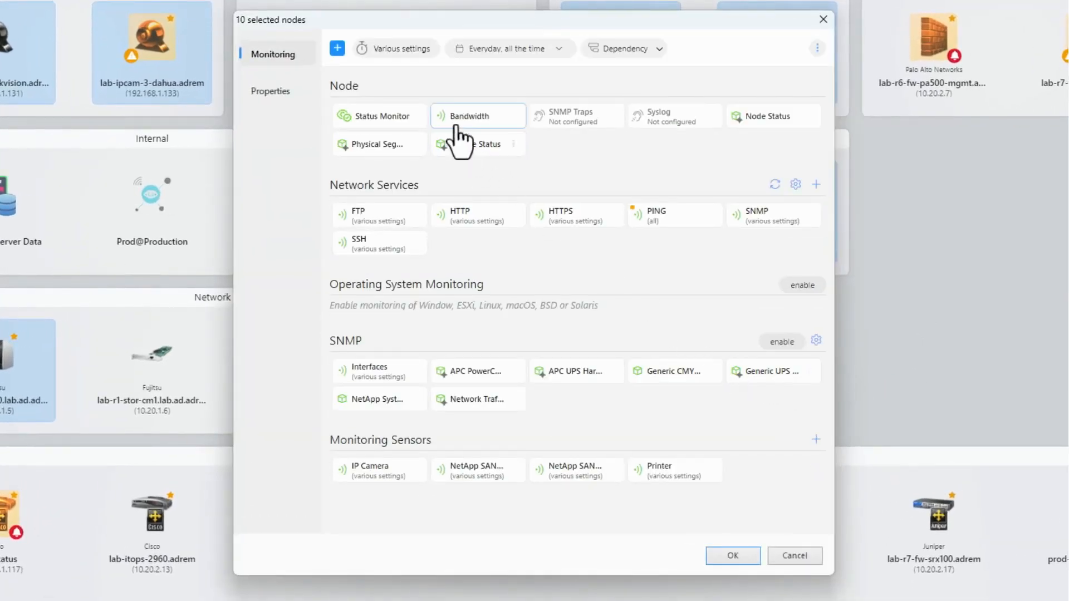
Step: Set a 3 min monitoring interval for all ten nodes in Node Settings and apply it
left_click(396, 48)
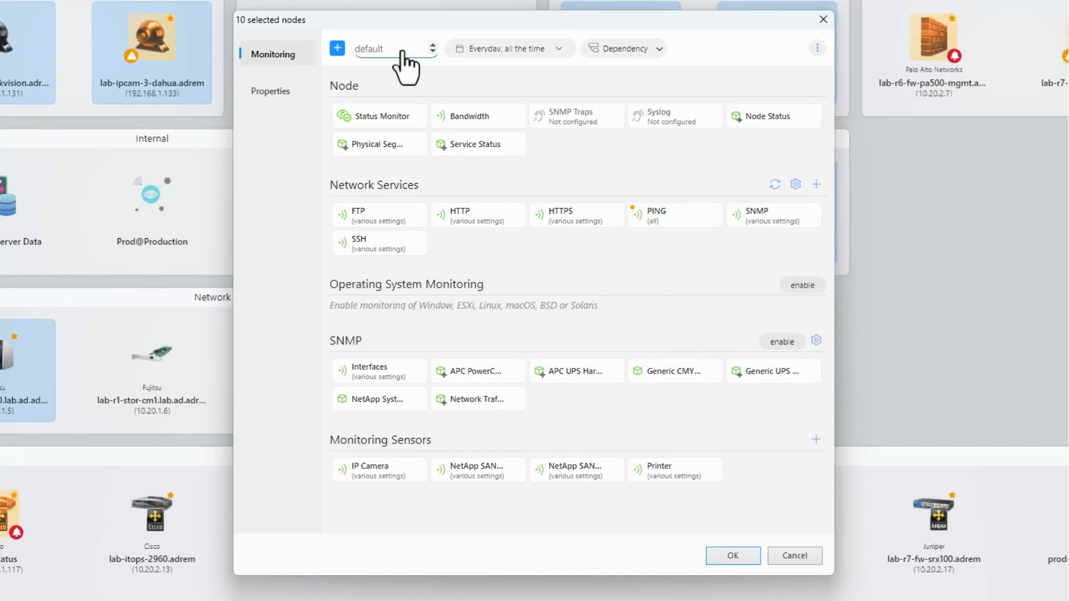
left_click(392, 48)
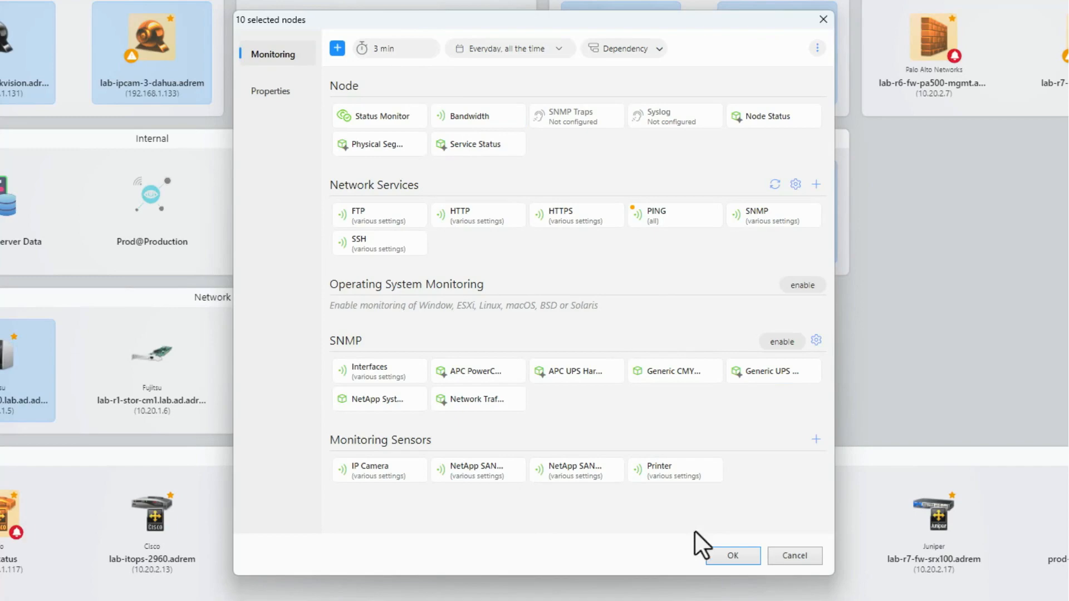
left_click(735, 555)
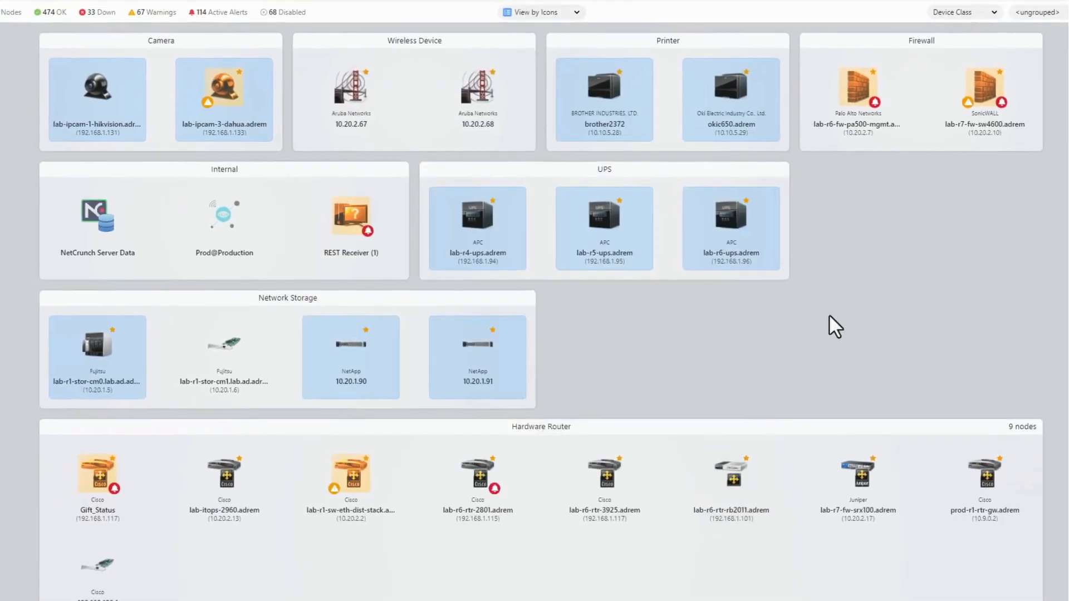